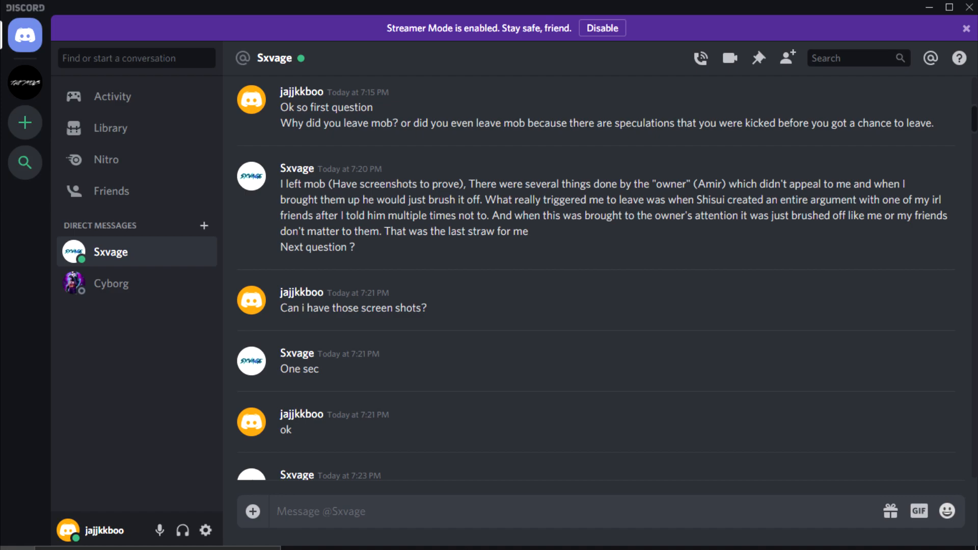
scroll(down, 3)
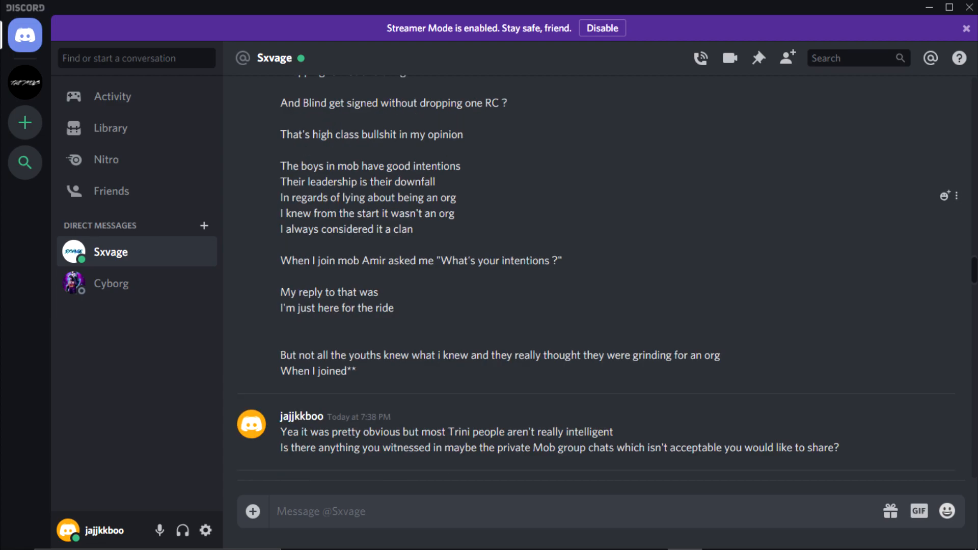